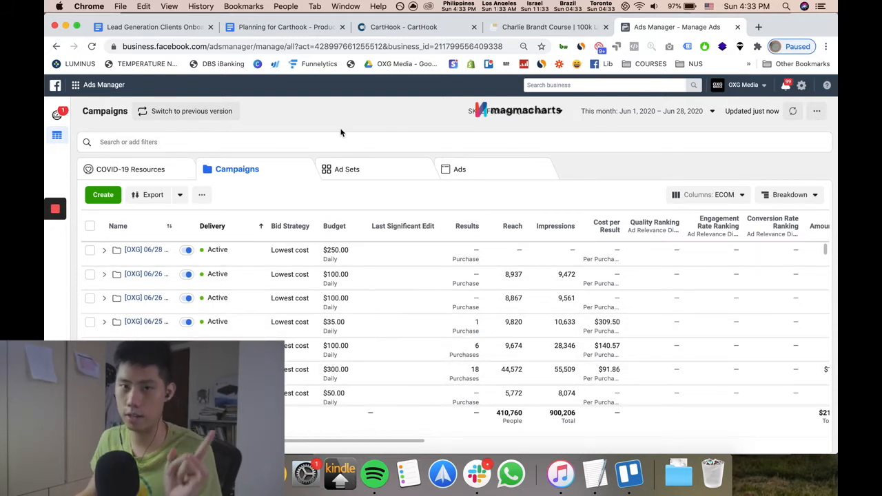
{"action": "mouse_move", "coordinate": [347, 129]}
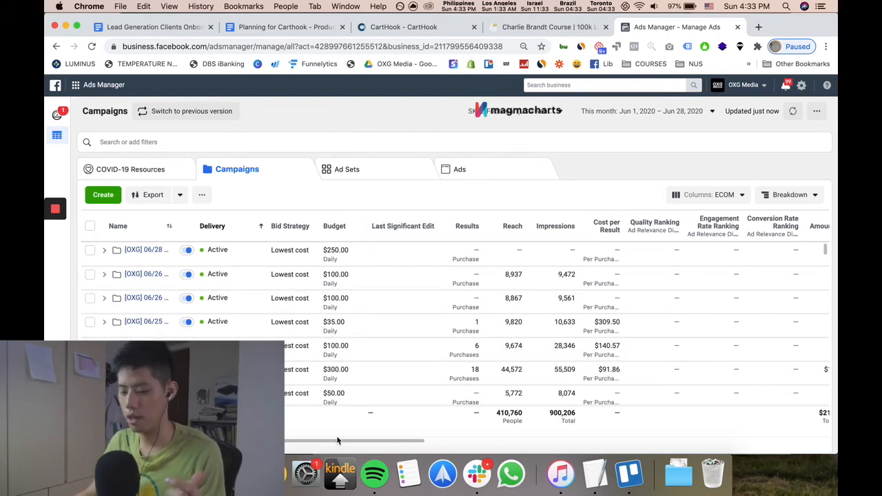
- Scroll back and forth across the ECOM campaign table's columns to review the metrics
{"action": "scroll", "scroll_direction": "right", "scroll_amount": 3}
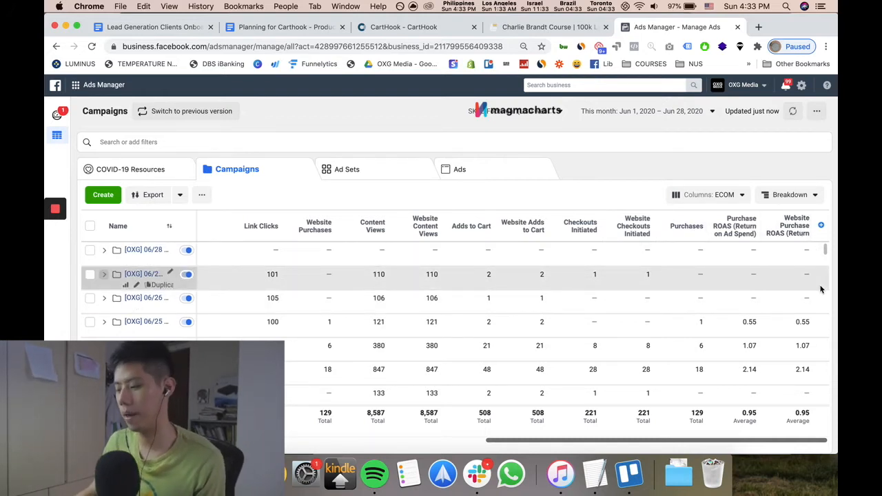
{"action": "mouse_move", "coordinate": [793, 233]}
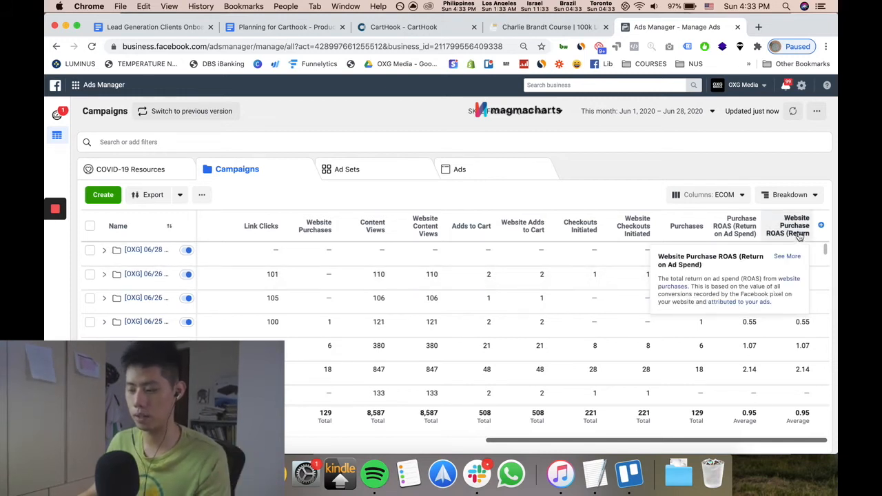
{"action": "mouse_move", "coordinate": [681, 277]}
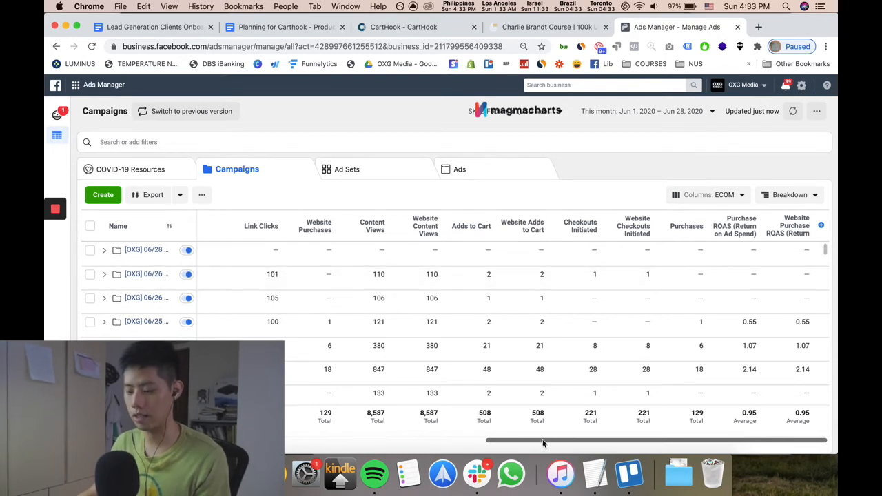
{"action": "mouse_move", "coordinate": [713, 448]}
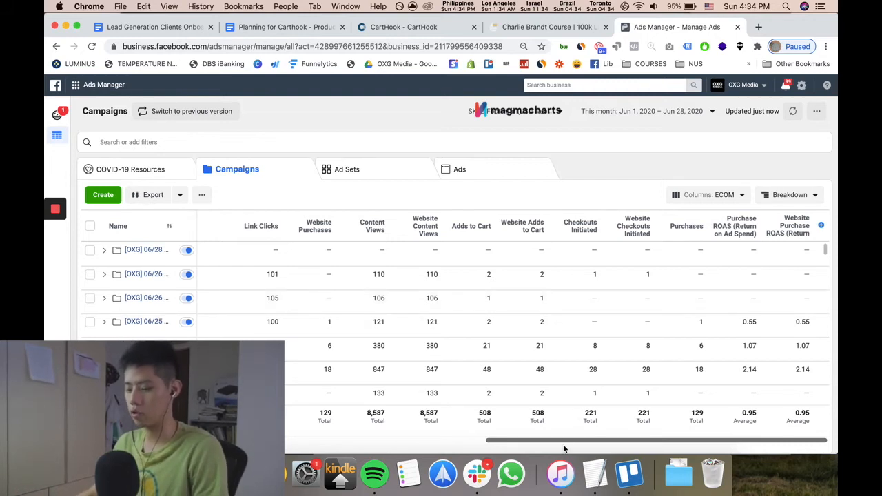
{"action": "scroll", "scroll_direction": "left", "scroll_amount": 3}
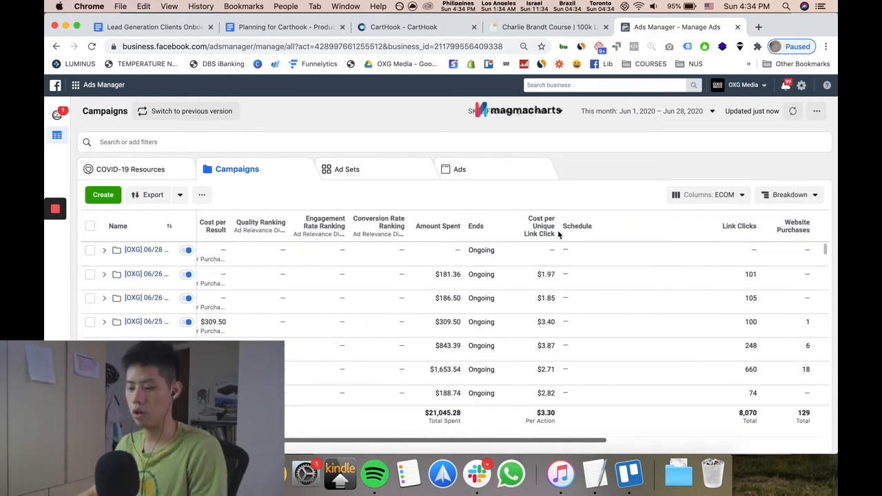
{"action": "mouse_move", "coordinate": [541, 233]}
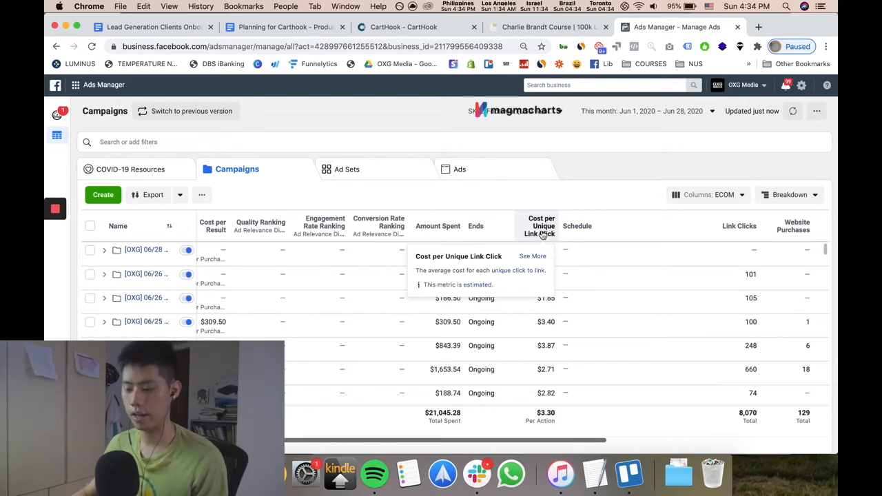
{"action": "mouse_move", "coordinate": [427, 444]}
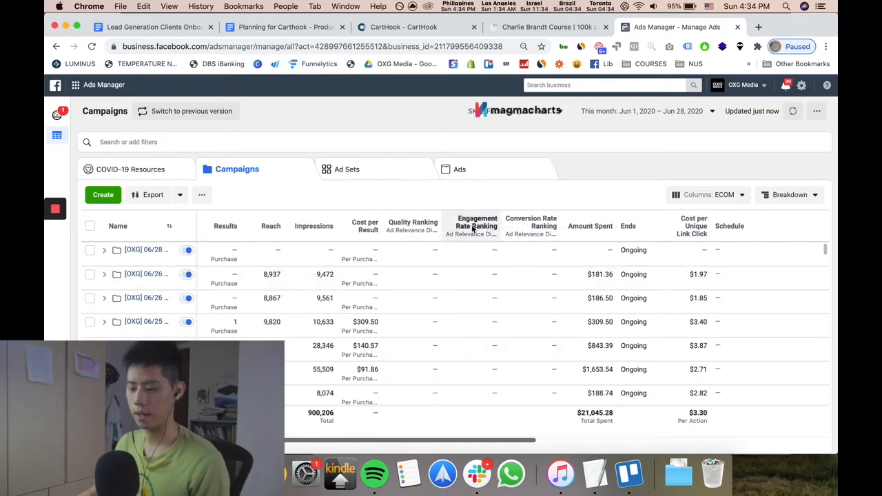
{"action": "mouse_move", "coordinate": [412, 224]}
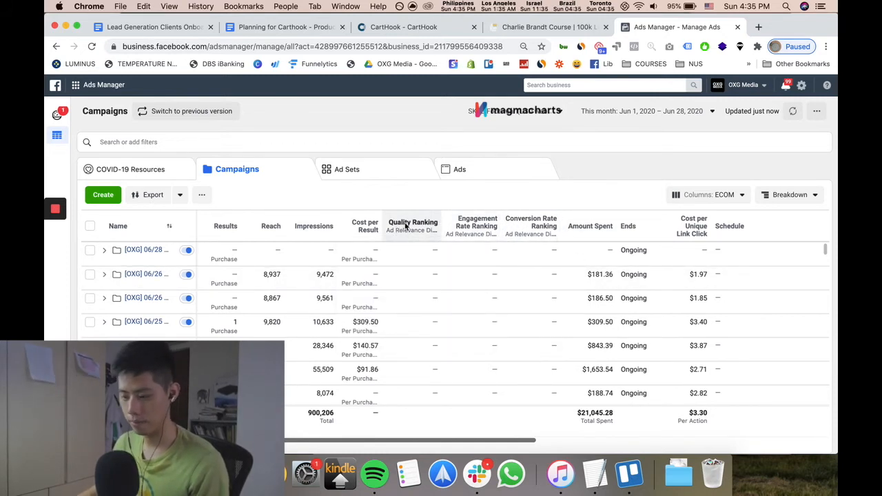
{"action": "mouse_move", "coordinate": [413, 225]}
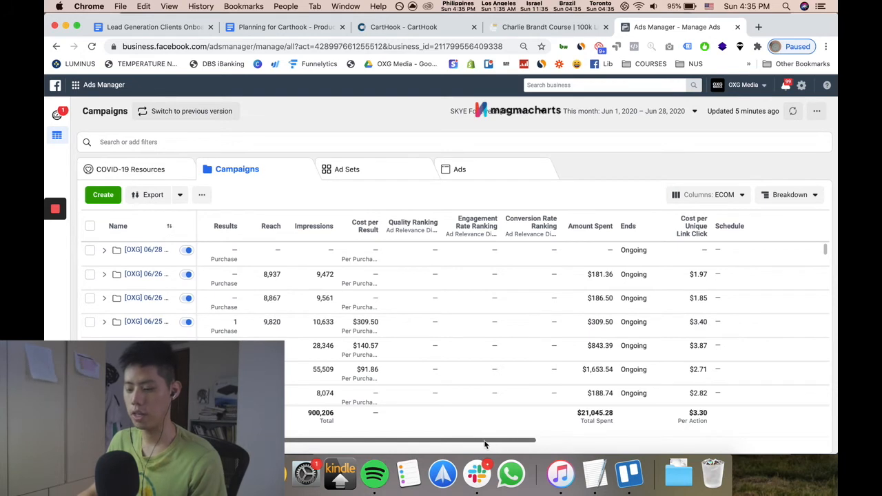
{"action": "scroll", "scroll_direction": "right", "scroll_amount": 3}
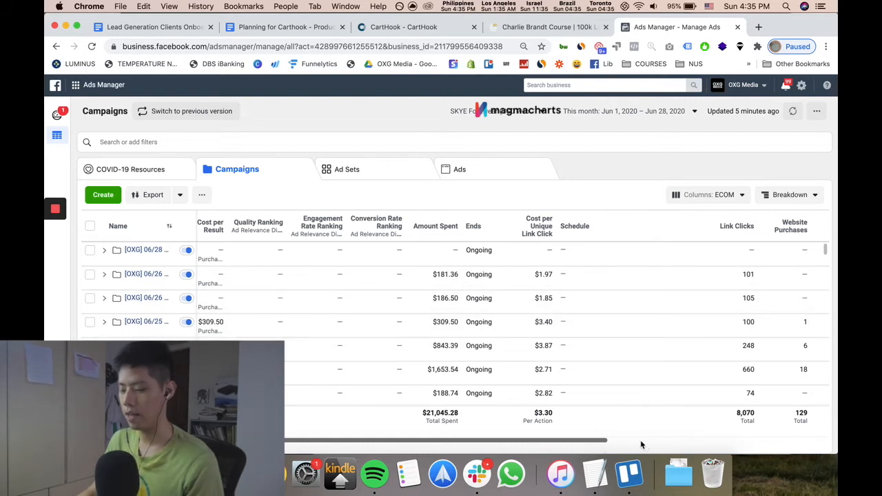
{"action": "scroll", "scroll_direction": "right", "scroll_amount": 3}
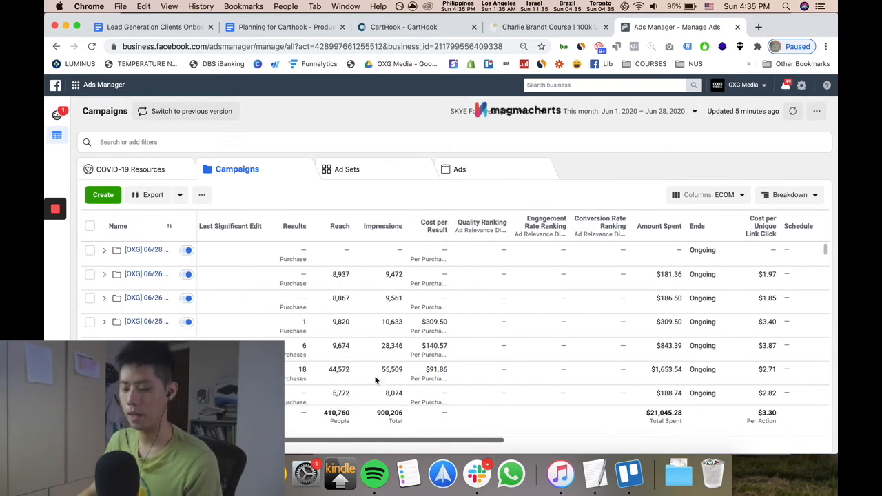
{"action": "mouse_move", "coordinate": [417, 439]}
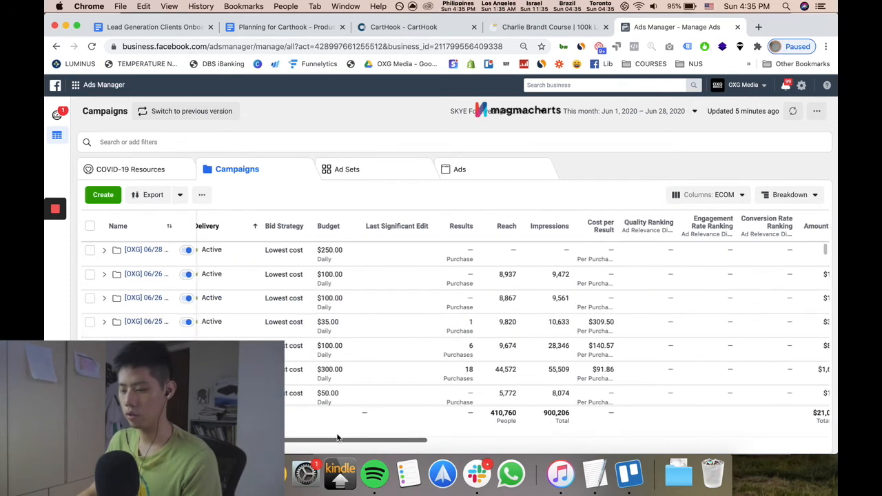
{"action": "scroll", "scroll_direction": "right", "scroll_amount": 3}
{"action": "type", "text": "oxg"}
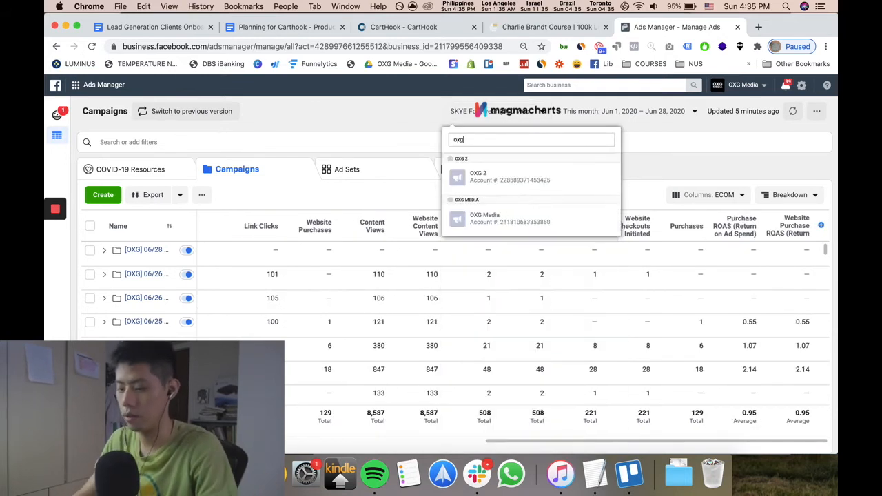
- Pick OXG Media from the account search results and set the date range to Lifetime
{"action": "left_click", "coordinate": [484, 217]}
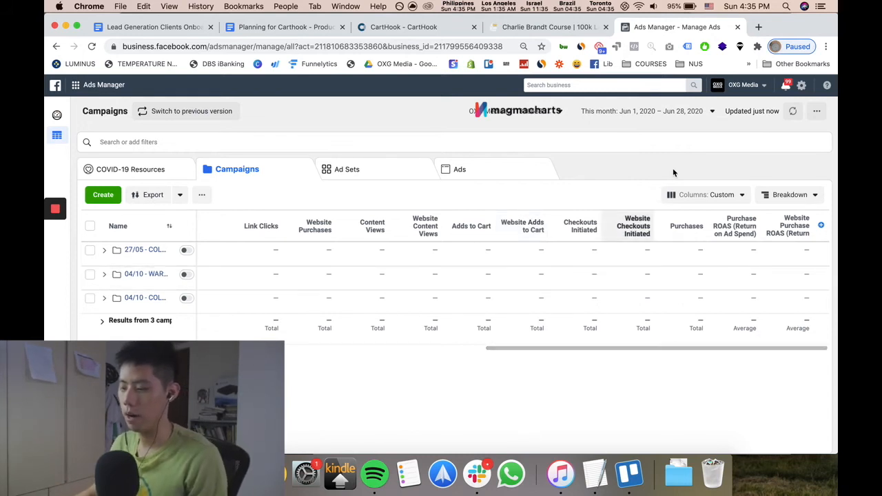
{"action": "left_click", "coordinate": [641, 111]}
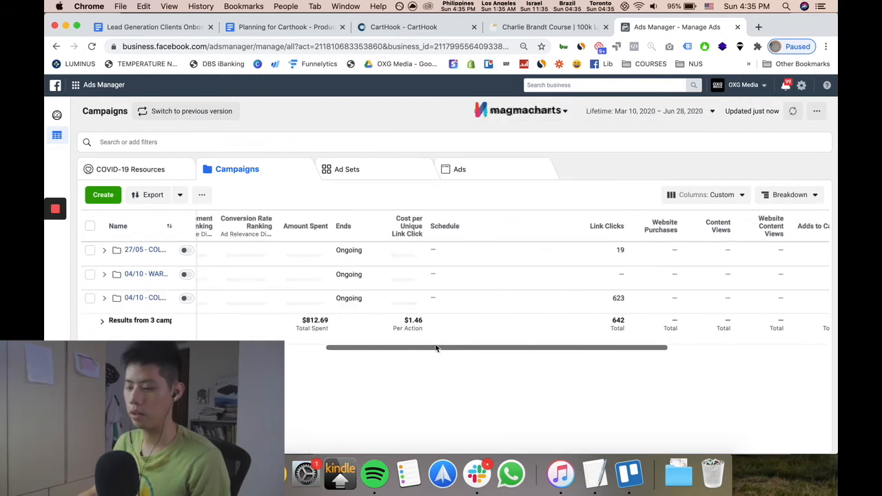
{"action": "scroll", "scroll_direction": "left", "scroll_amount": 3}
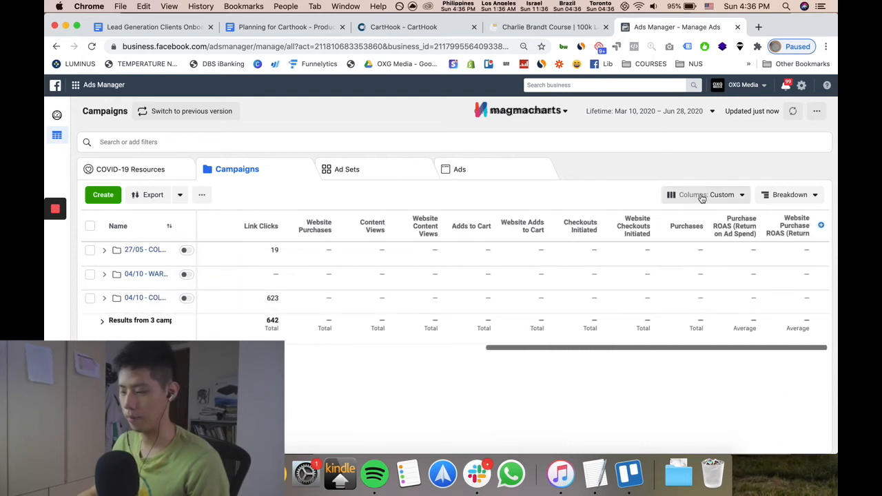
- Open the Columns dropdown listing saved presets such as OXG MEDIA
{"action": "left_click", "coordinate": [703, 195]}
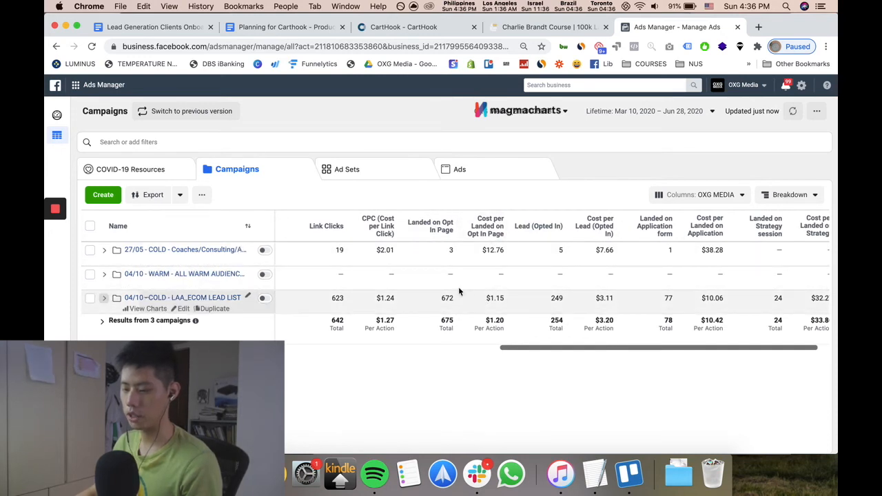
{"action": "mouse_move", "coordinate": [392, 197]}
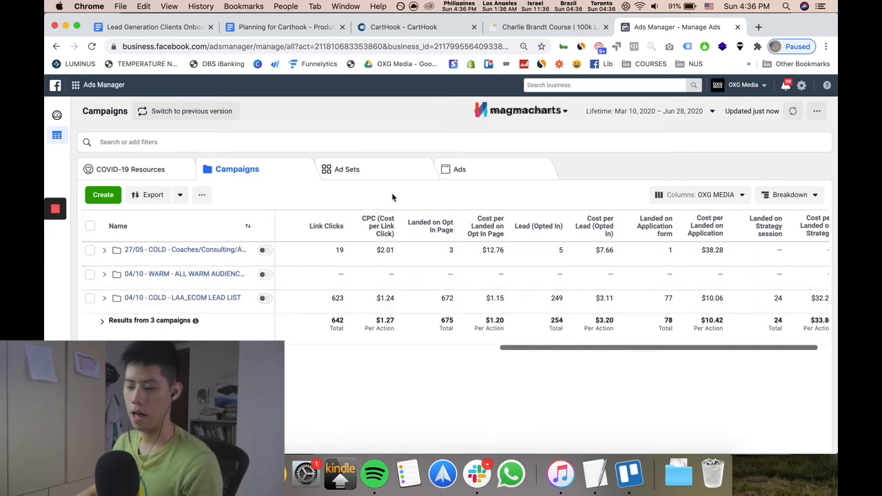
{"action": "mouse_move", "coordinate": [388, 238]}
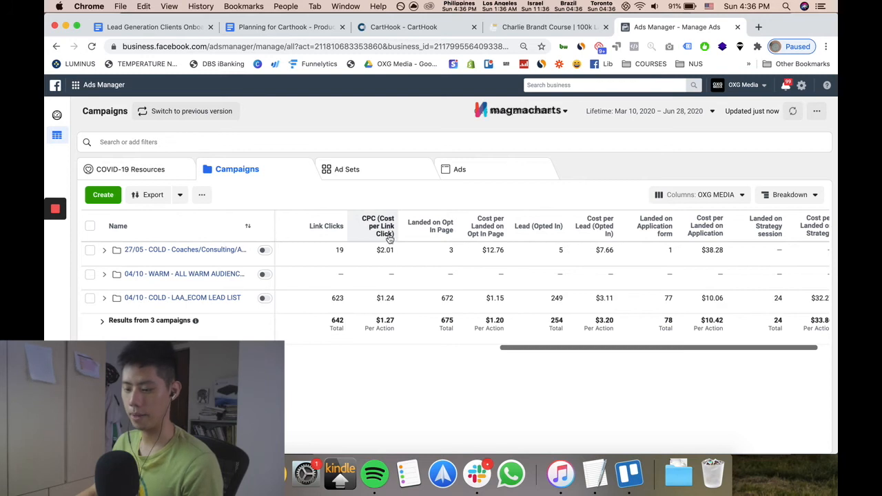
{"action": "mouse_move", "coordinate": [488, 242]}
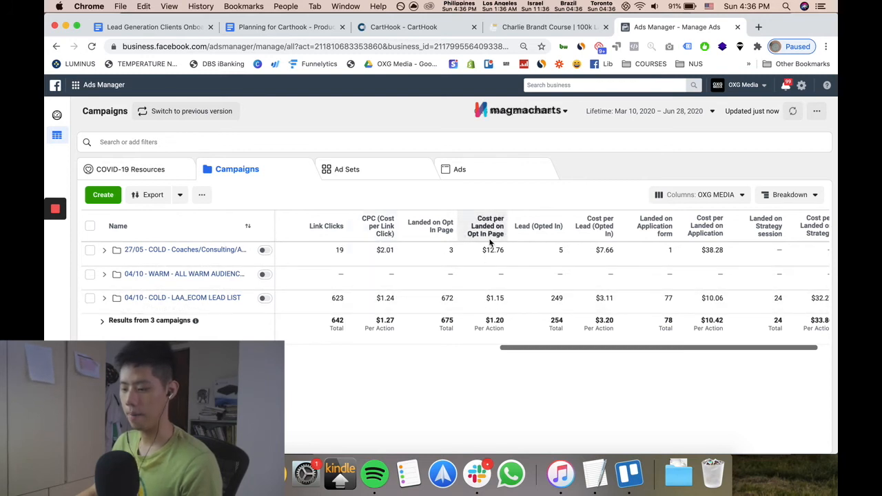
{"action": "mouse_move", "coordinate": [476, 254]}
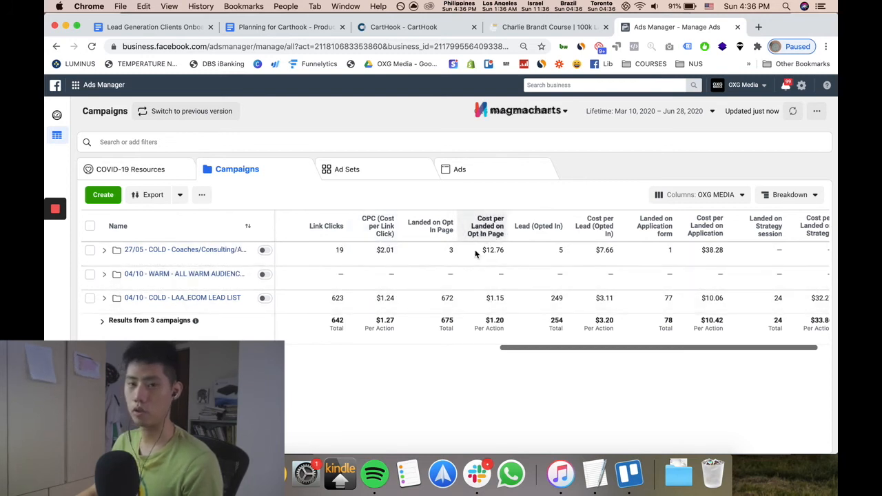
{"action": "mouse_move", "coordinate": [475, 272]}
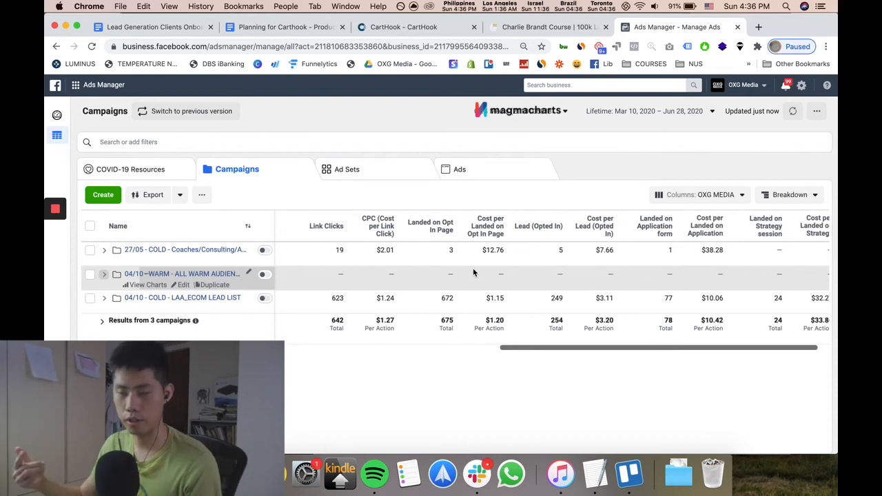
{"action": "mouse_move", "coordinate": [563, 352]}
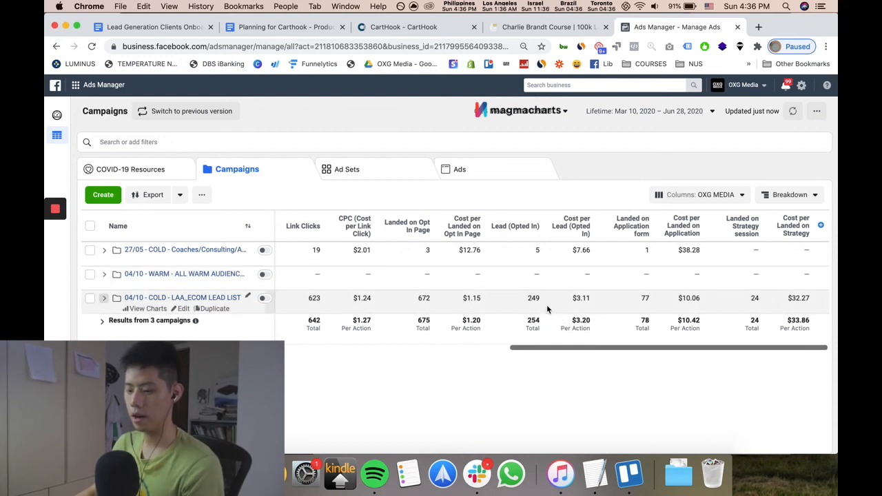
{"action": "mouse_move", "coordinate": [487, 303]}
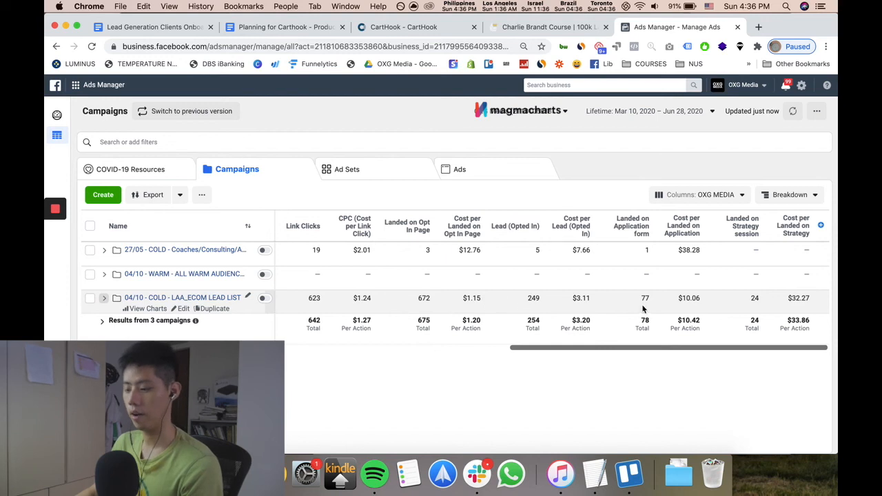
{"action": "mouse_move", "coordinate": [647, 299]}
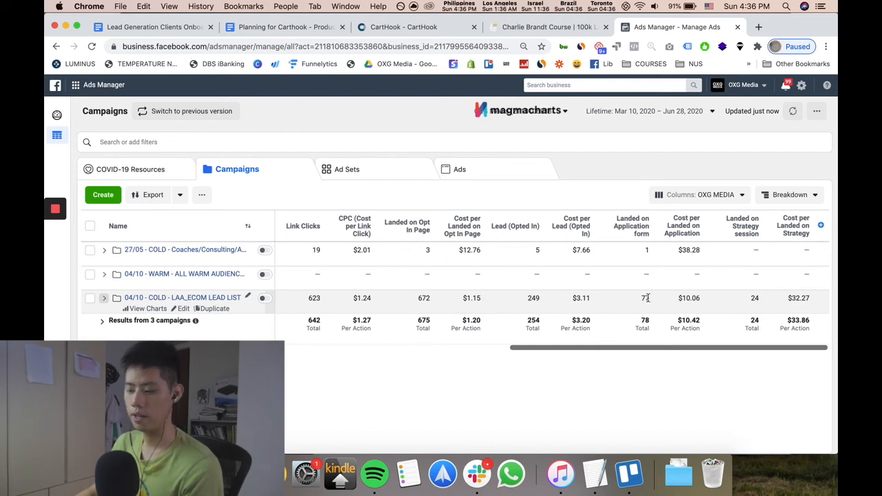